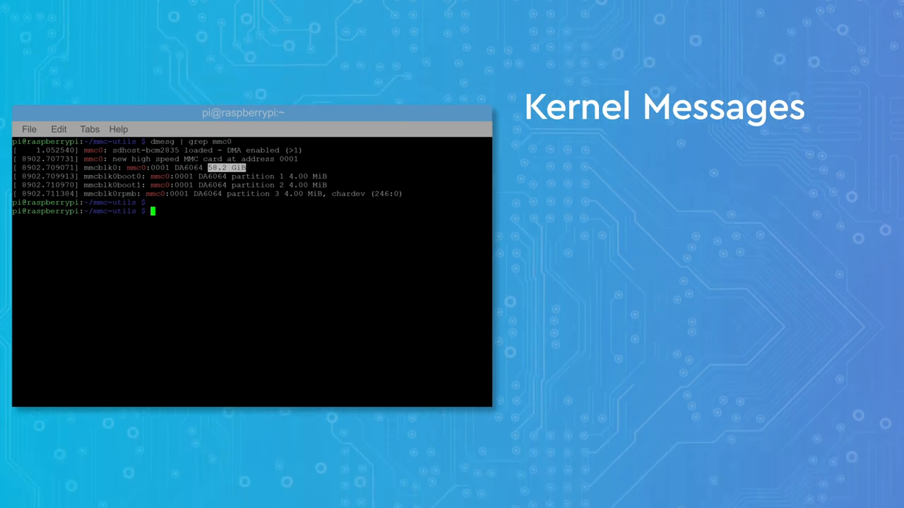
- Print the eMMC CID from sysfs and the ext_csd register from the kernel debug interface
text(cat /sys/block/mmcblk0/device/cid)
text(cat /sys/block/mmcblk0/device/csd)
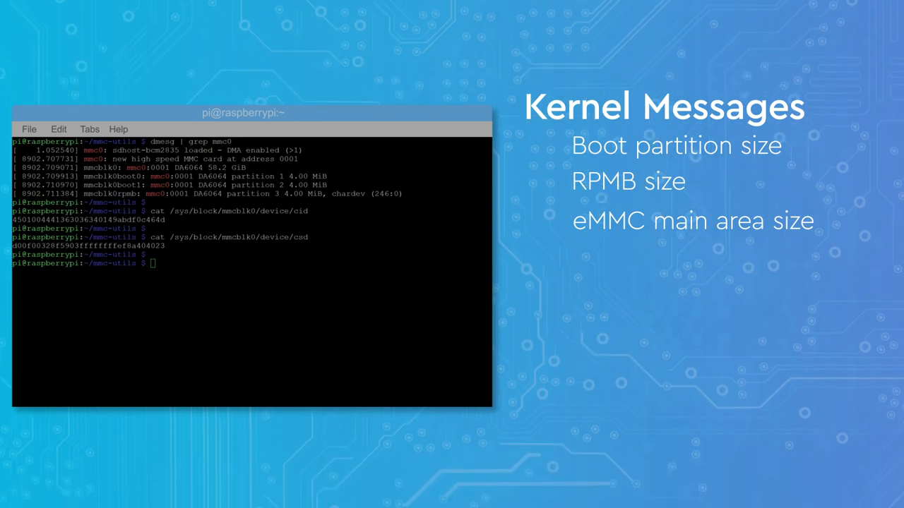
text(sudo cat /sys/kernel/debug/mmc0/mmc0:0001/ext_csd)
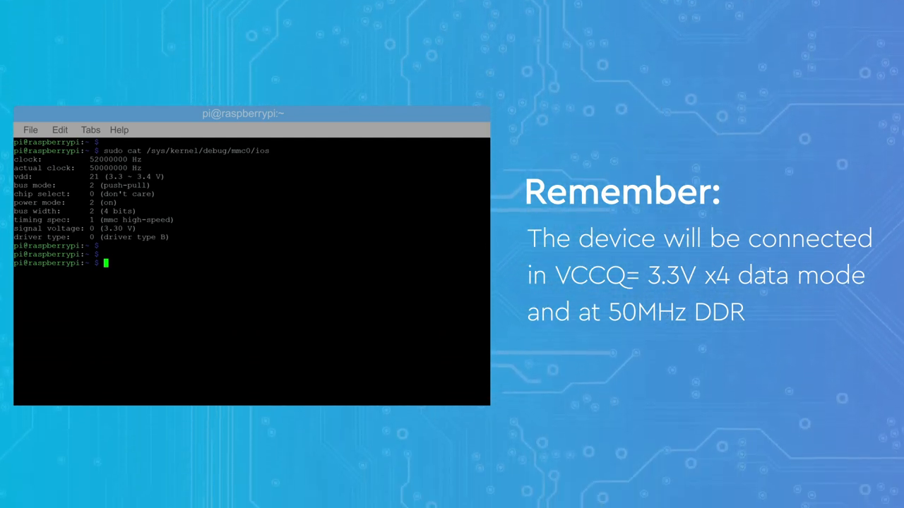
- From the mmc-utils folder, dump the extended CSD of /dev/mmcblk0 with mmc2
text(cd mmc-utils)
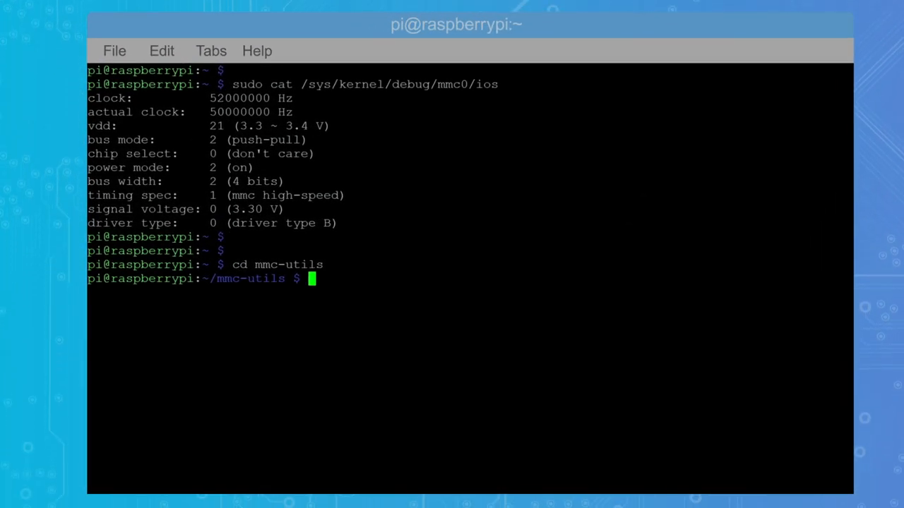
text(sudo ./mmc2 extcsd read /dev/mmcblk0)
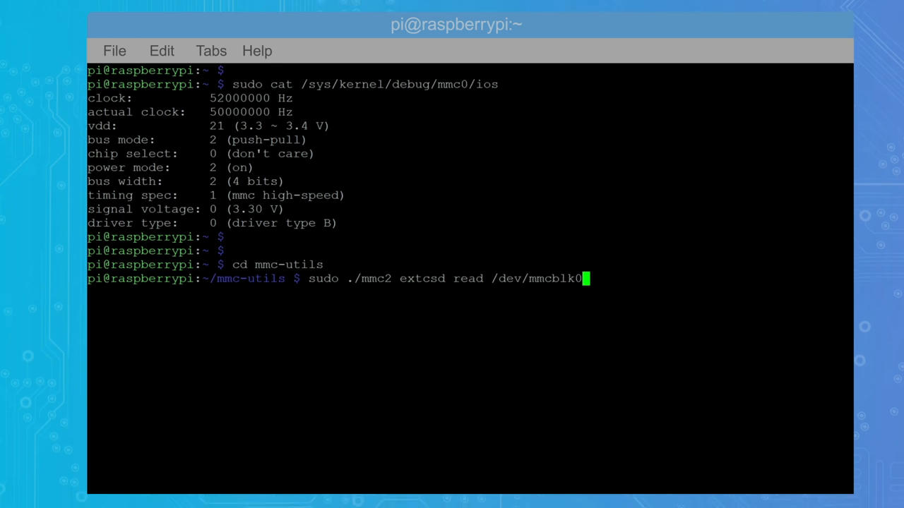
key(Return)
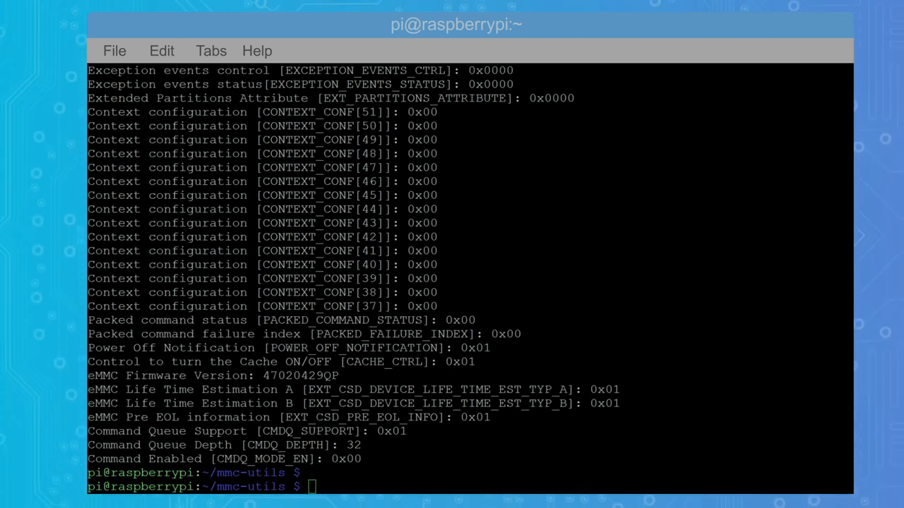
- Filter the extended CSD dump for the Life time estimation and EOL entries
text(sudo ./mmc2 extcsd read /dev/mmcblk0 | grep Life)
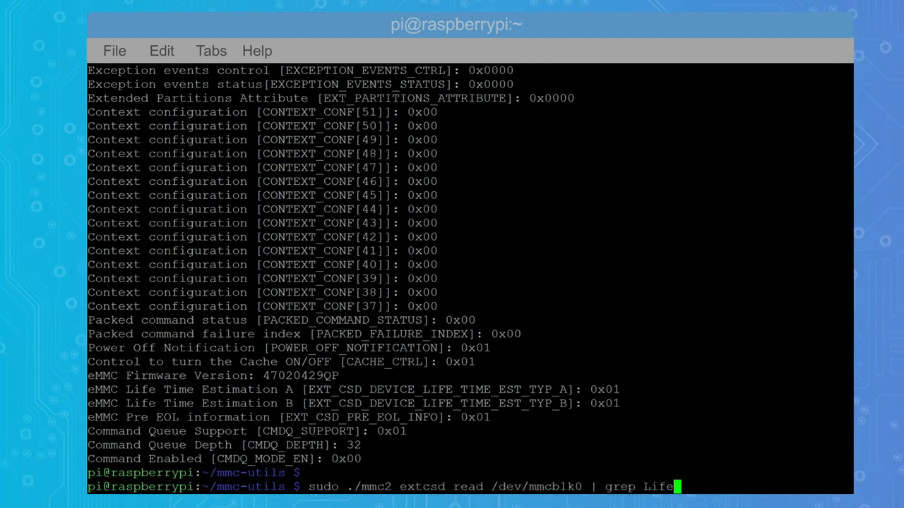
key(Return)
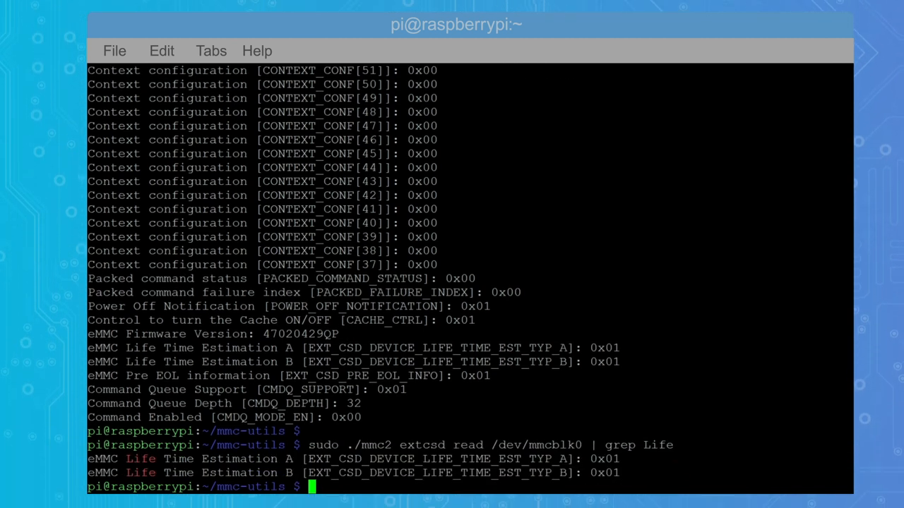
scroll(down, 3)
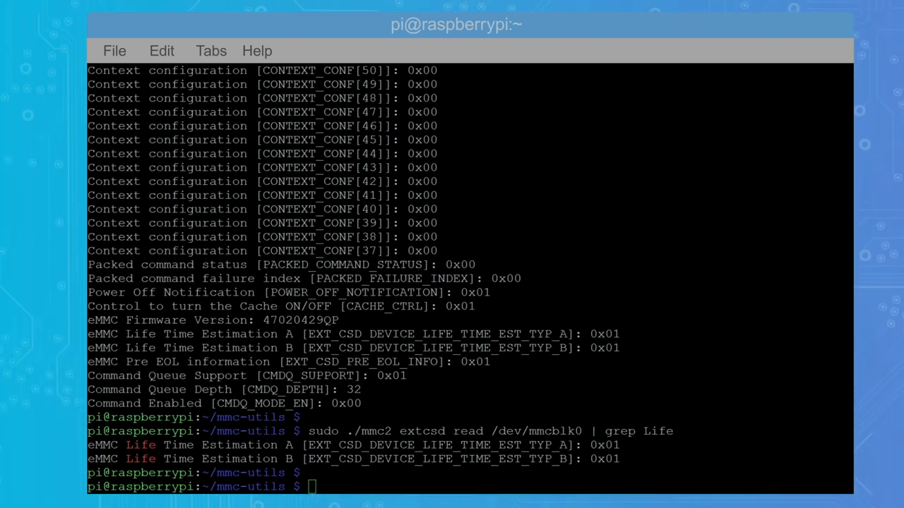
text(sudo ./mmc2 extcsd read /dev/mmcblk0 | grep EOL)
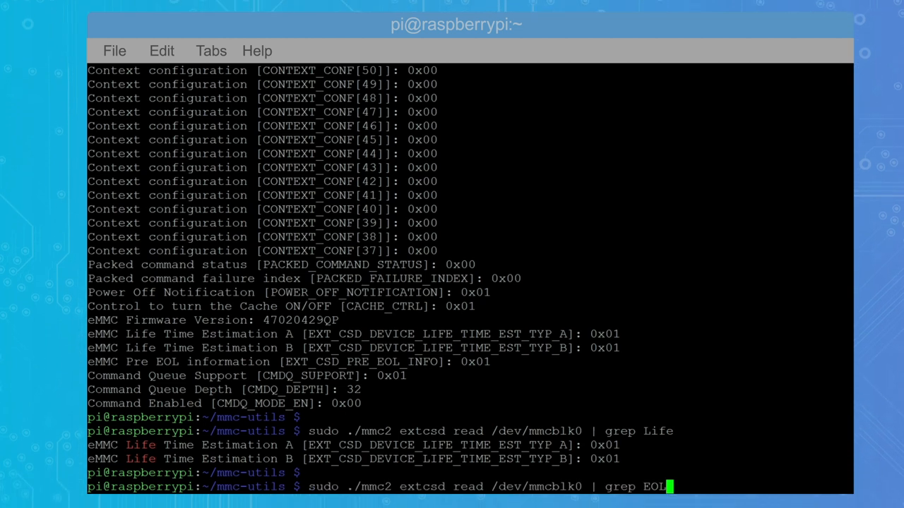
key(Return)
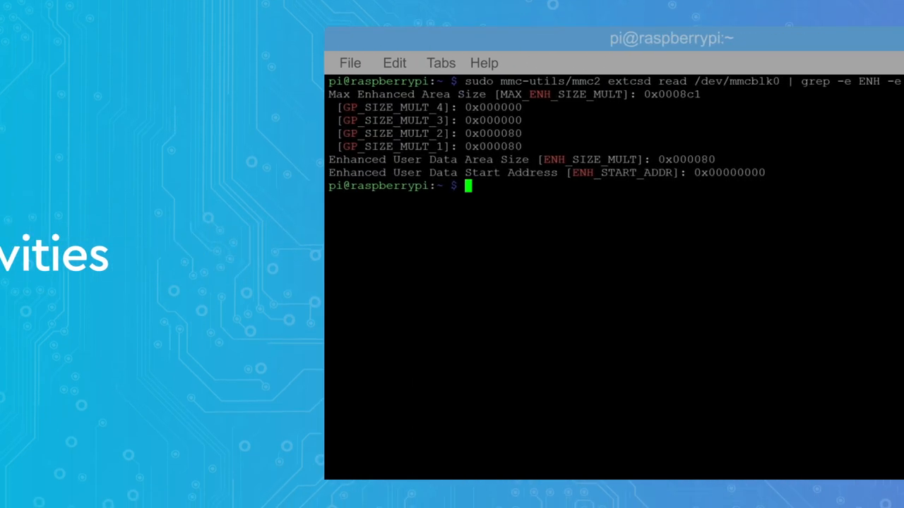
- Filter the extended CSD for Partition settings and list kernel mmc0 messages
text(sudo mmc-utils/mmc2 extcsd read /dev/mmcblk0 | grep Partition)
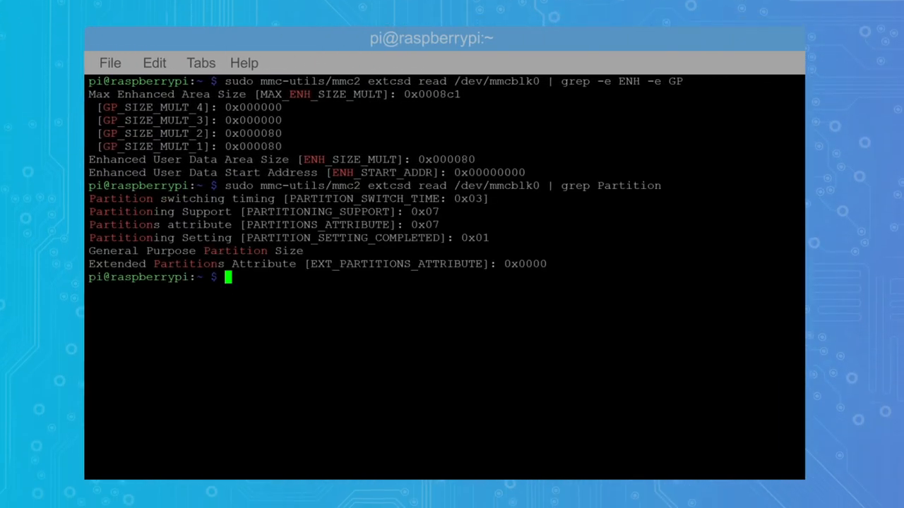
text(dmesg | grep mmc0)
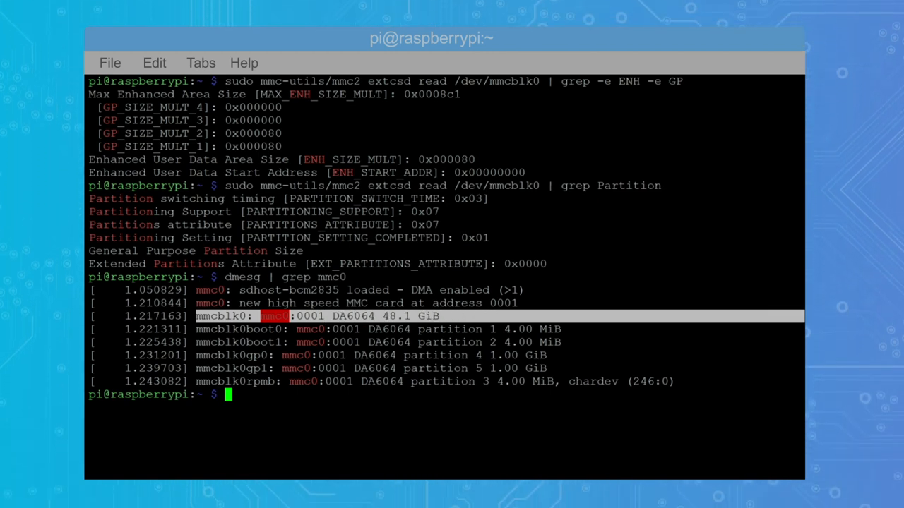
- List block devices with lsblk and start the gppo_backup.bin partition backup
text(lsblk)
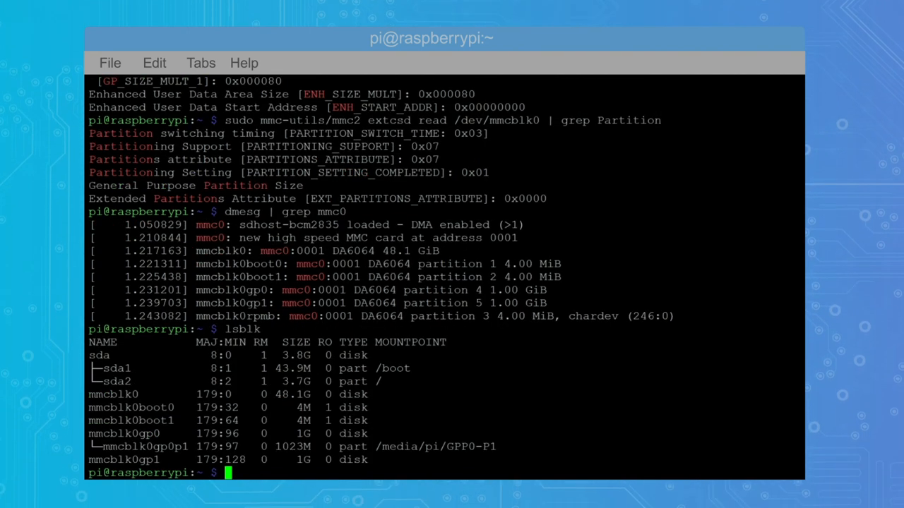
double_click(461, 447)
text(sudo dd if=/dev/mmcblk0gp0p1 of=./gppo_backup.bin bs=1M status=progress)
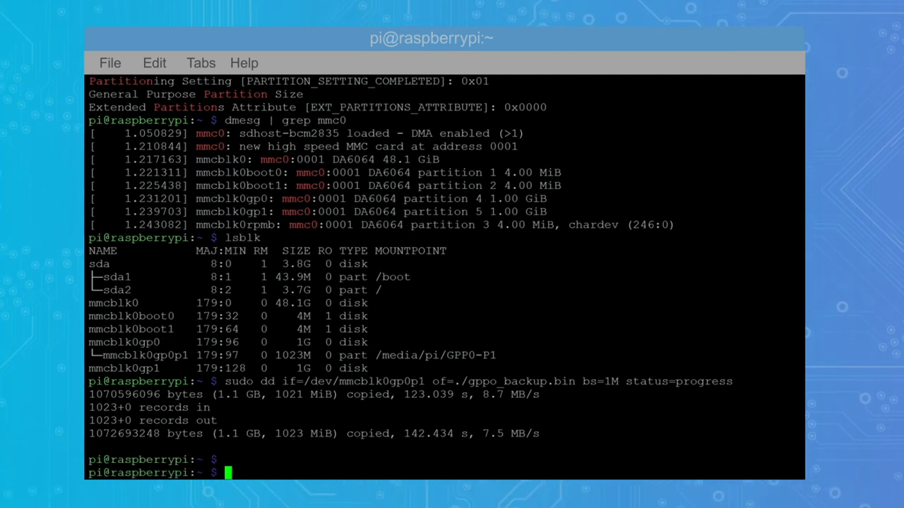
- Check gppo_backup.bin, write 100 MB random file1.bin to GPP0-P1, and view ejp.txt
text(ls -l ./gppo_backup.bin)
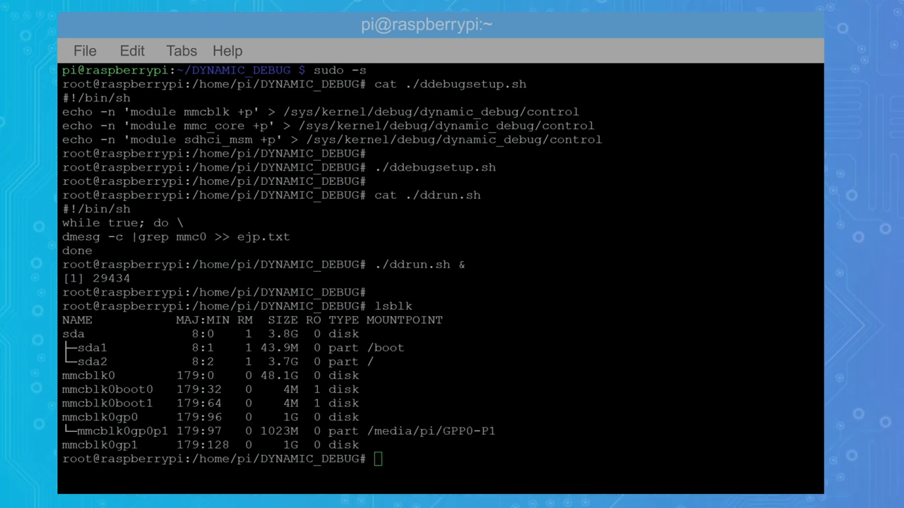
text(dd if=/dev/urandom of=/media/pi/GPP0-P1/file1.bin bs=1M count=100 status=progress)
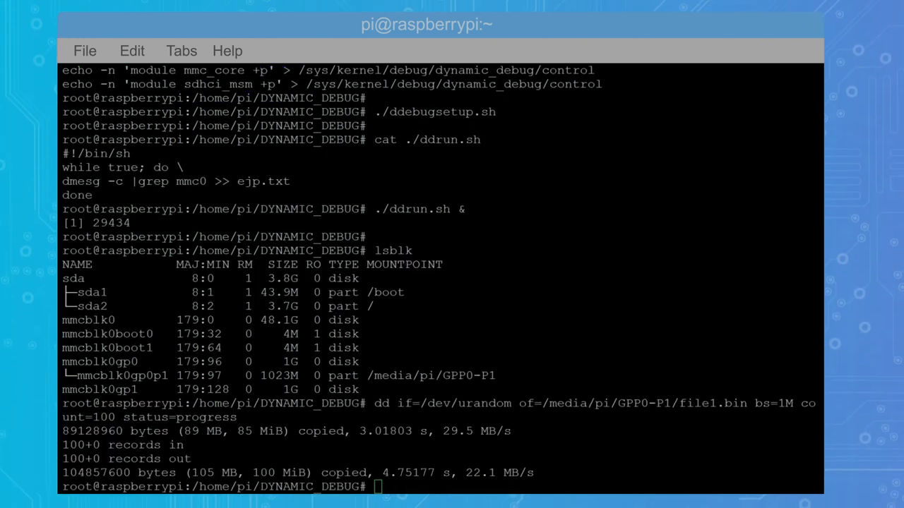
text(cat ejp.txt)
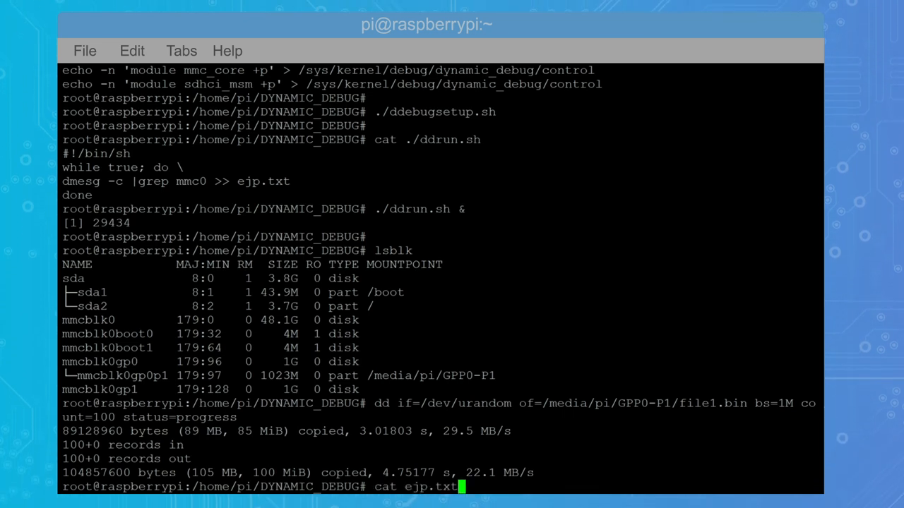